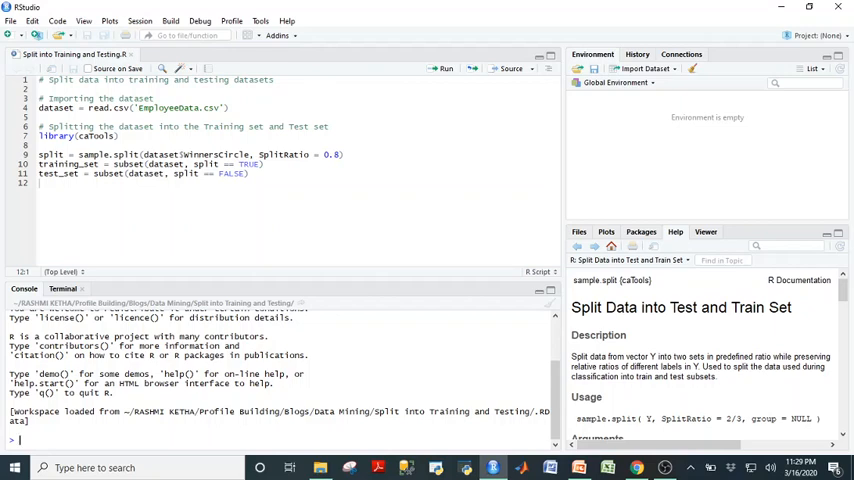
# Step: Set the Employee data folder as the working directory from the Files pane More menu
pyautogui.click(580, 232)
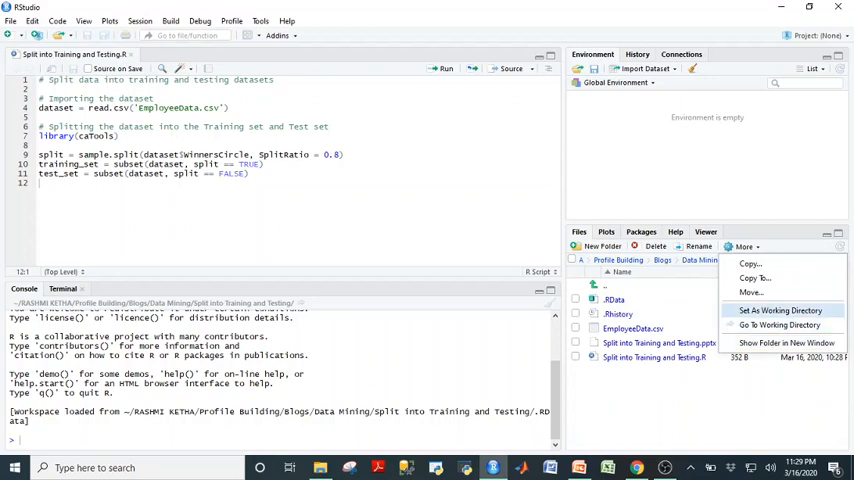
pyautogui.click(780, 310)
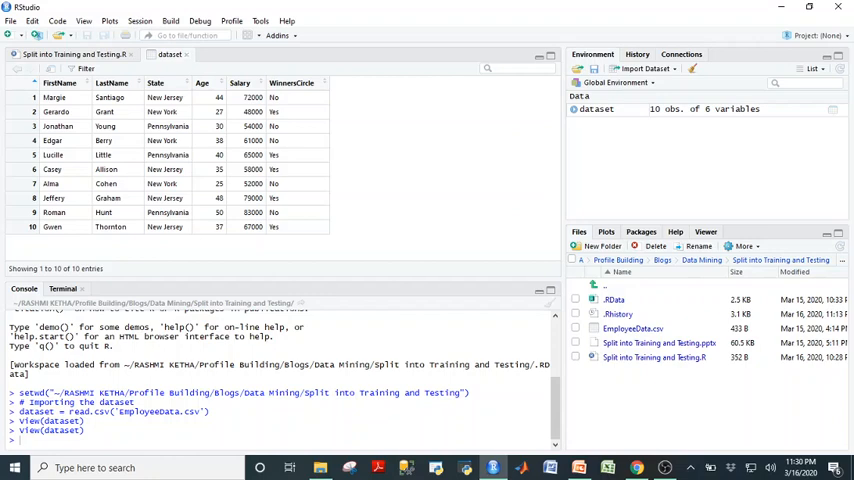
# Step: Load caTools and navigate its package index down to the sample.split help page
pyautogui.click(72, 54)
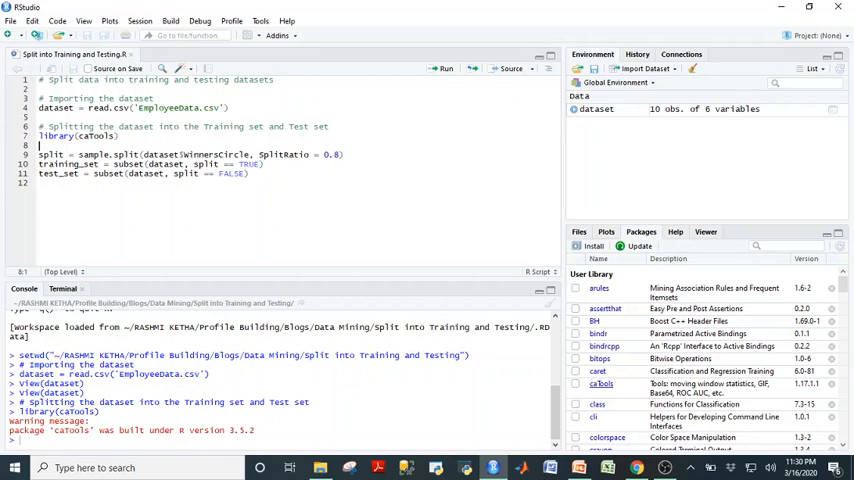
pyautogui.click(600, 384)
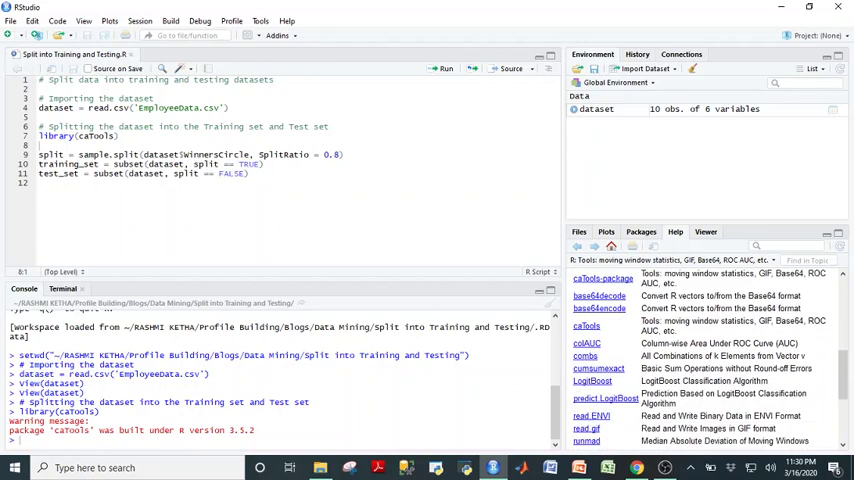
pyautogui.scroll(-3)
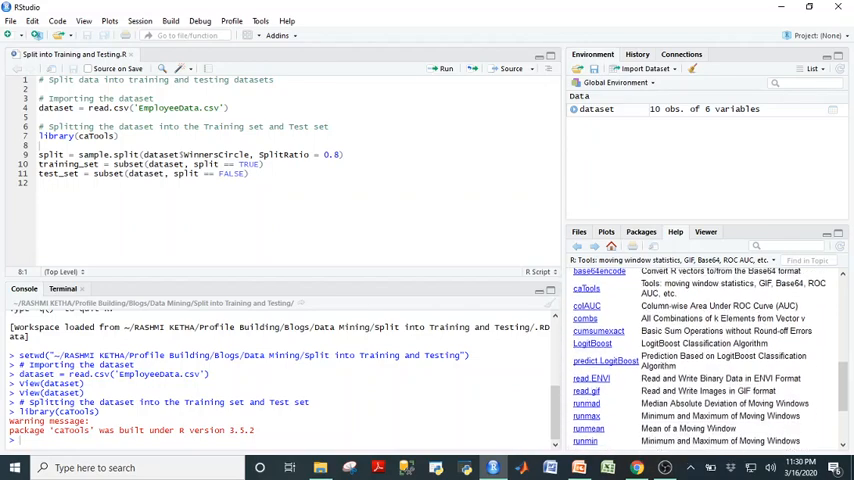
pyautogui.scroll(-3)
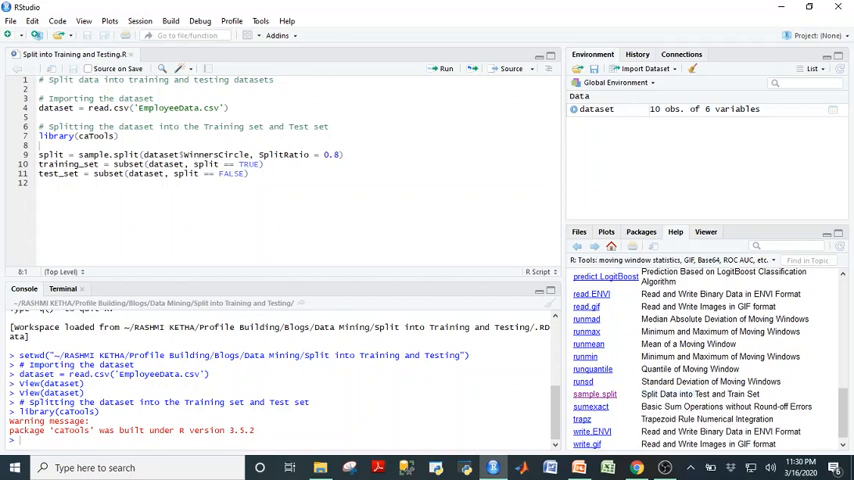
pyautogui.click(594, 392)
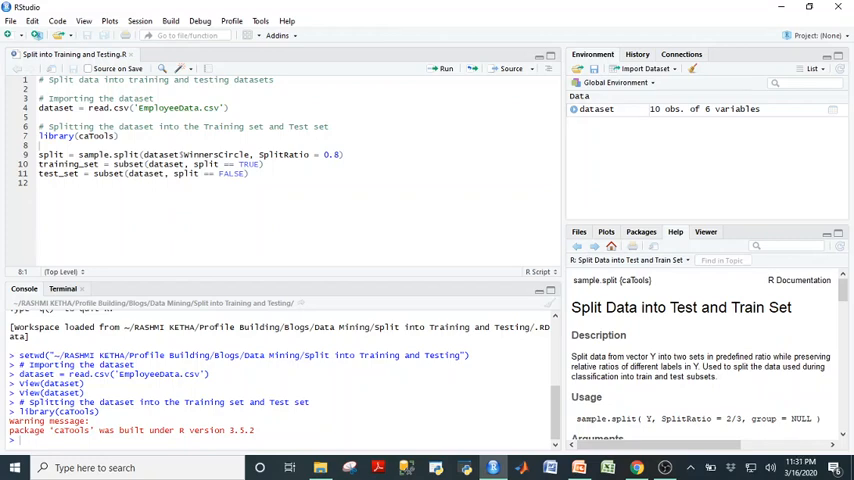
# Step: Run sample.split and subset lines, then display the 8-row training_set and 2-row test_set
pyautogui.scroll(-3)
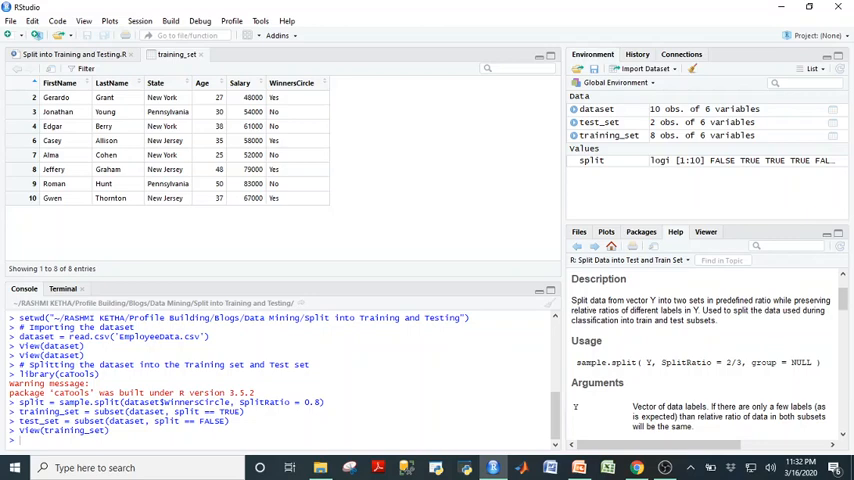
pyautogui.click(242, 54)
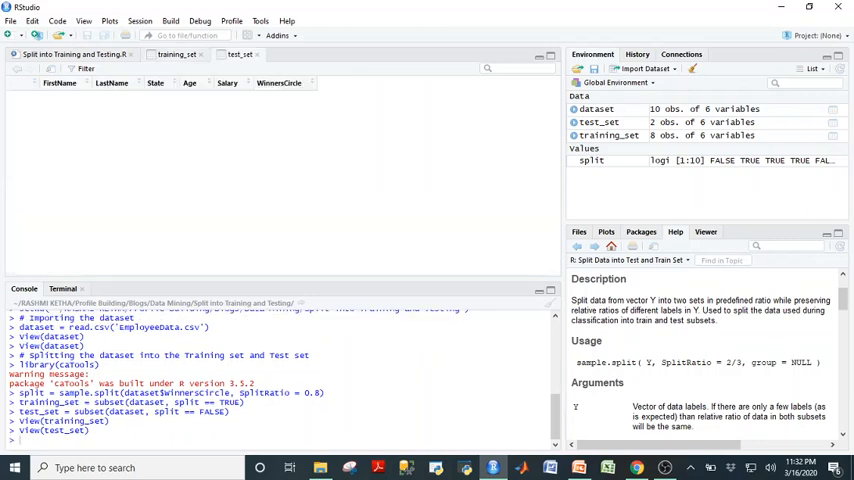